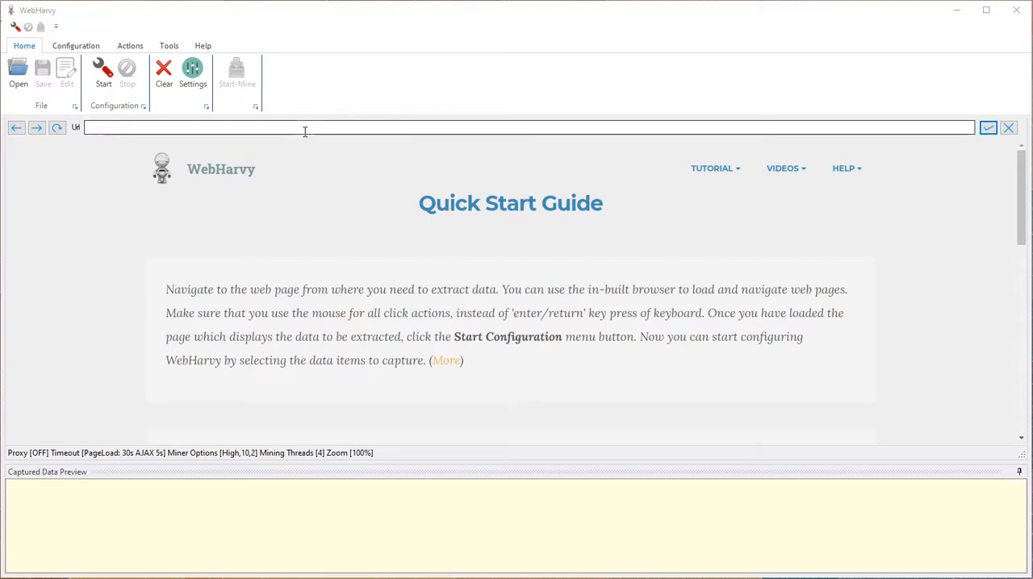
# Load the TripAdvisor Chicago Riverwalk attraction page and scroll to its first visitor review
pyautogui.write('https://www.tripadvisor.in/Attraction_Review-g35805-d3743225-Reviews-Chicago_Riverwalk-Chicago_Illinois.html')
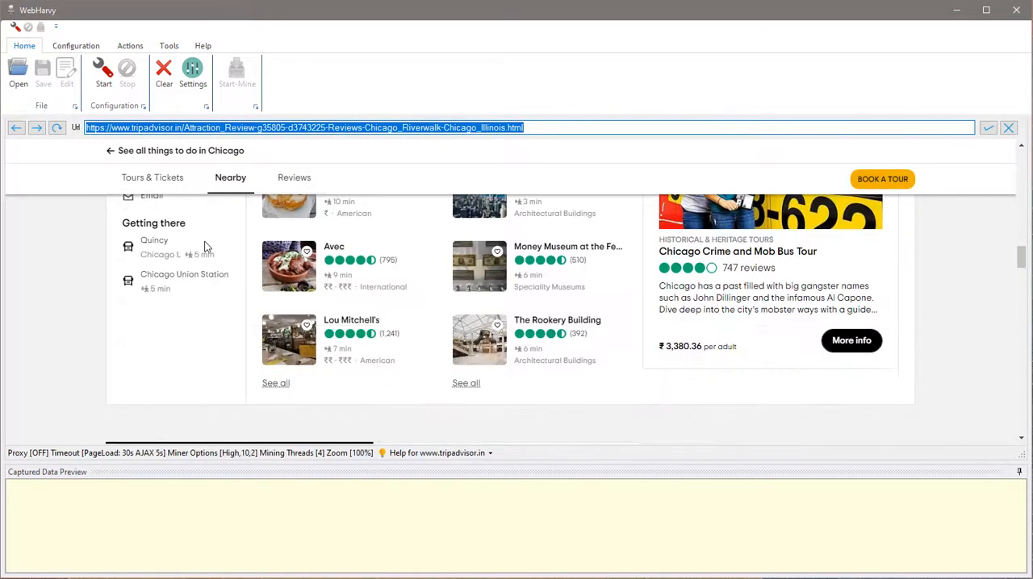
pyautogui.click(294, 178)
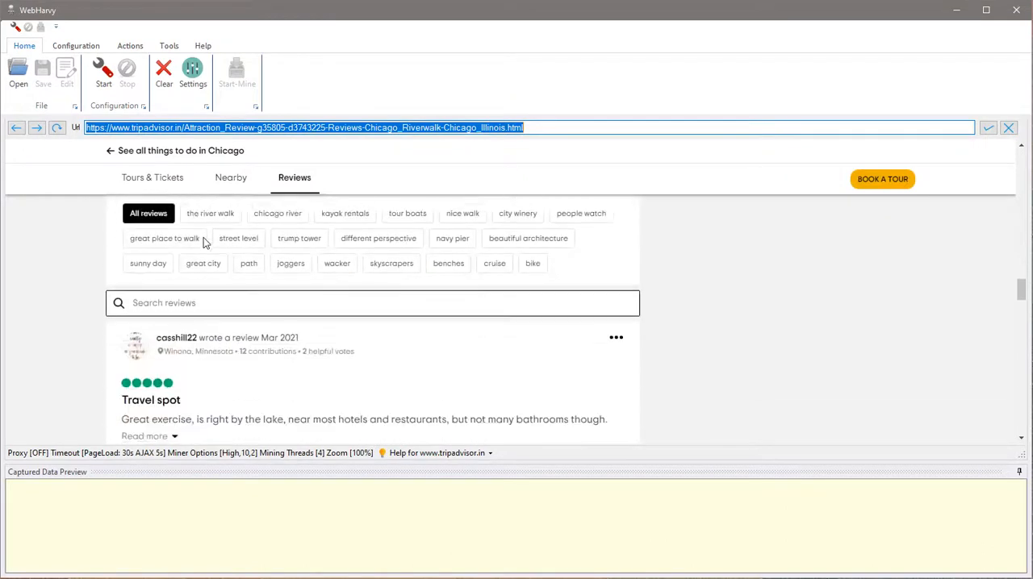
pyautogui.scroll(-3)
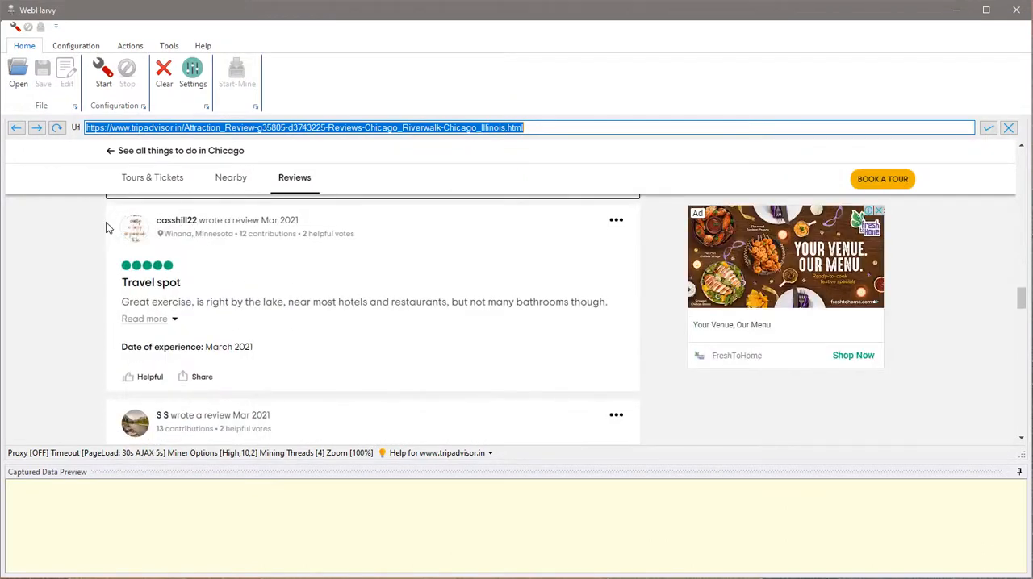
pyautogui.moveTo(103, 84)
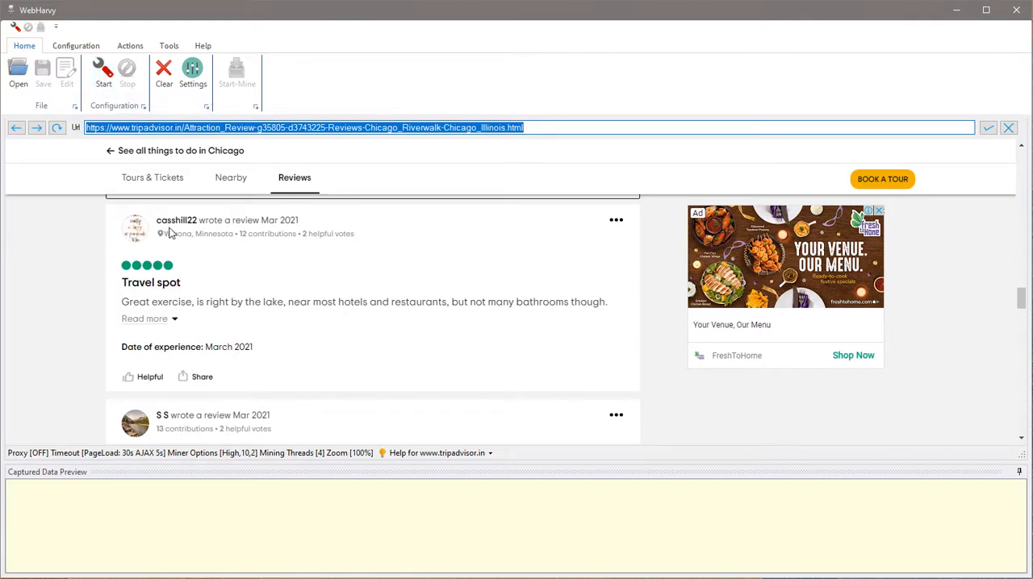
pyautogui.moveTo(210, 207)
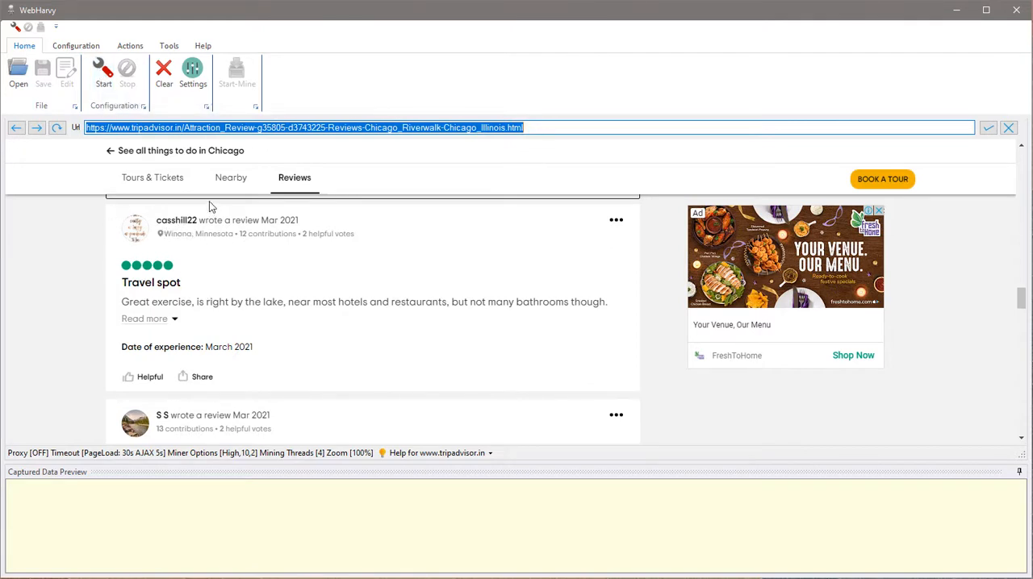
pyautogui.moveTo(103, 71)
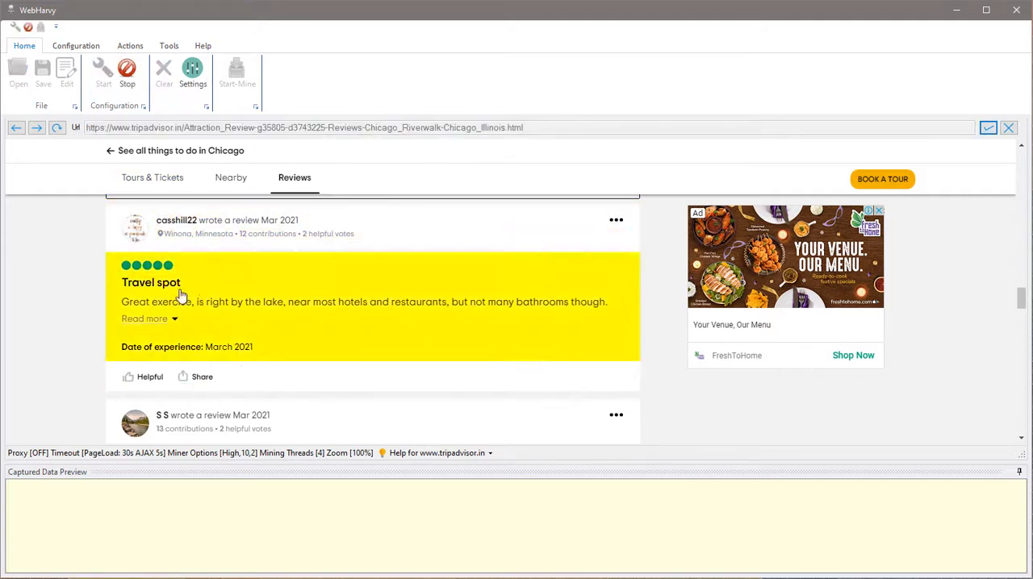
# Capture the review titles, starting with 'Travel spot', as a Title column and scroll to the pagination
pyautogui.click(114, 317)
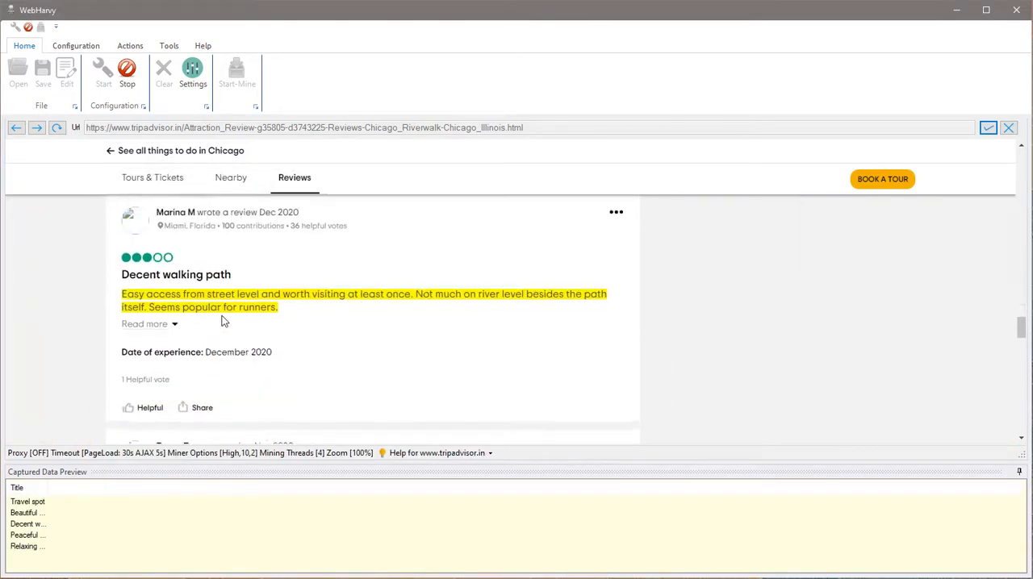
pyautogui.scroll(-3)
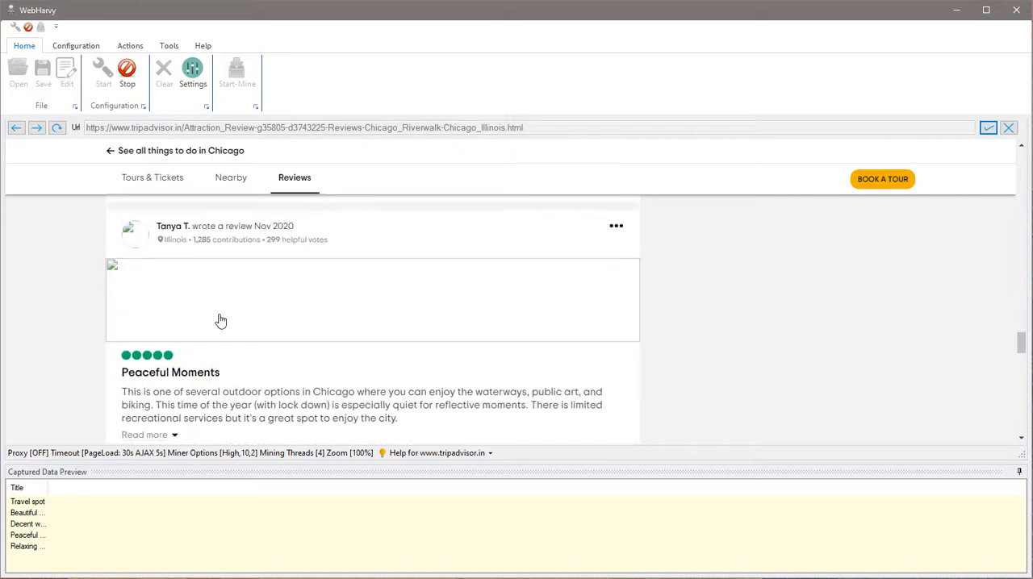
pyautogui.scroll(-3)
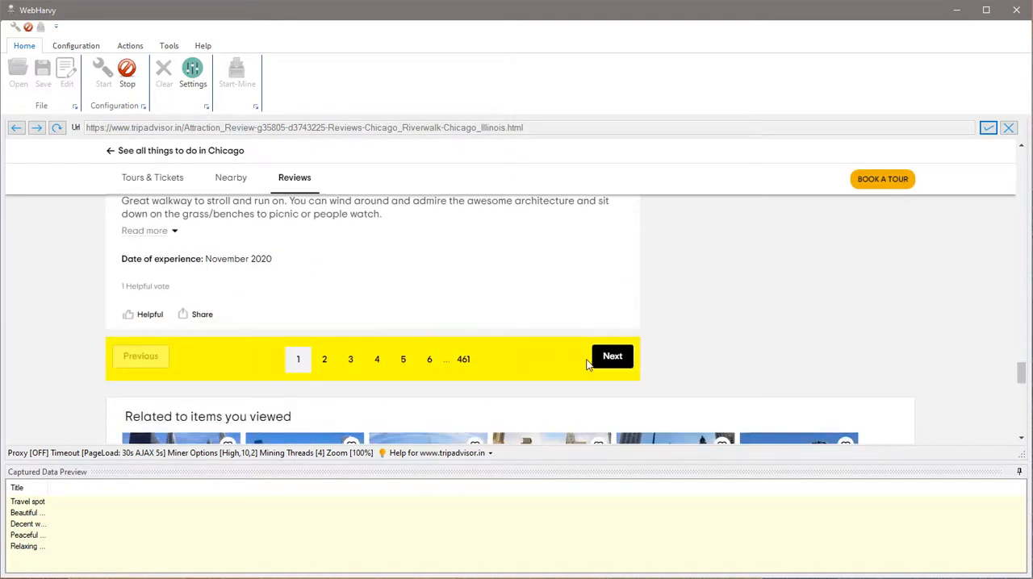
pyautogui.moveTo(612, 357)
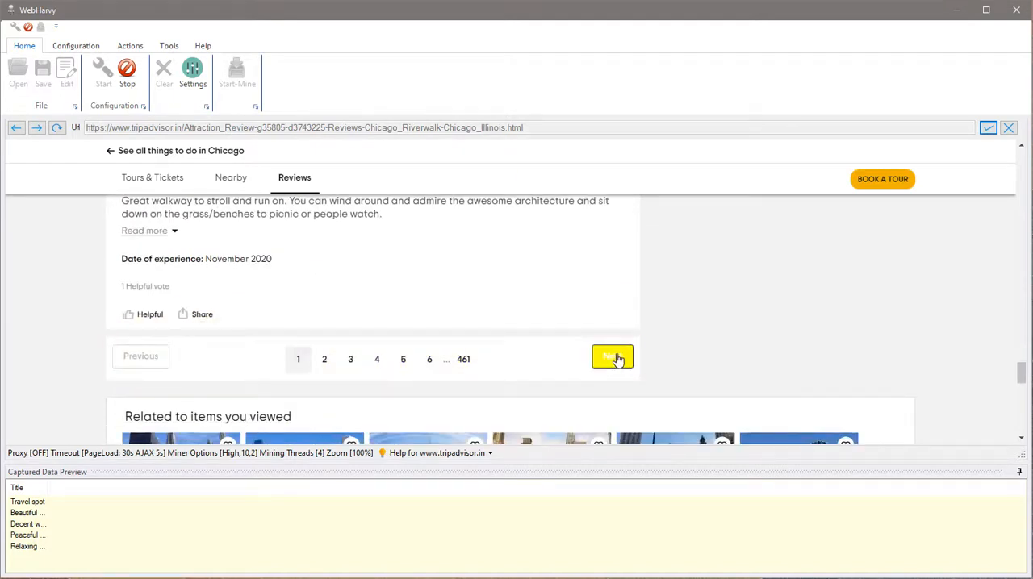
pyautogui.moveTo(612, 361)
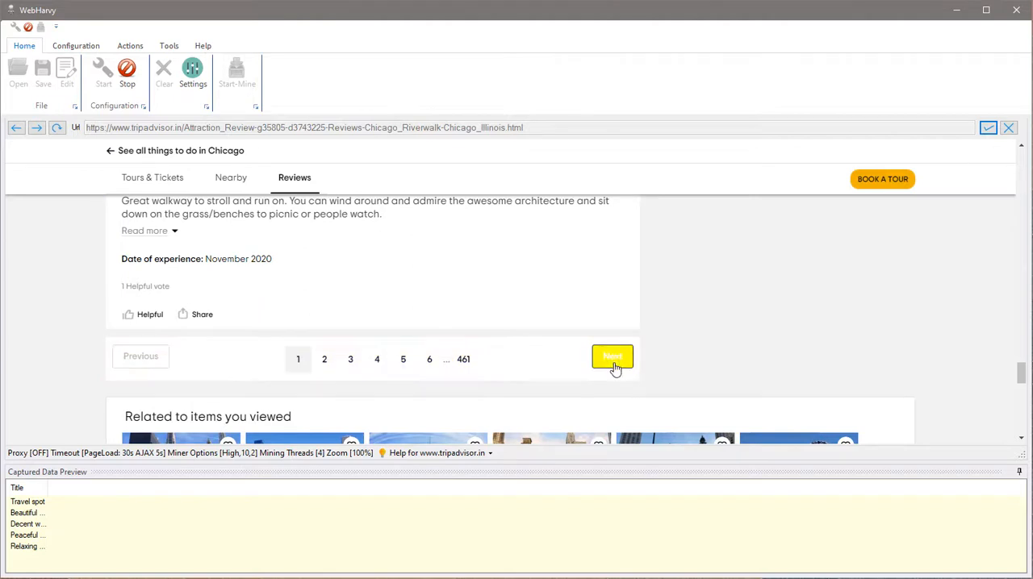
pyautogui.moveTo(323, 359)
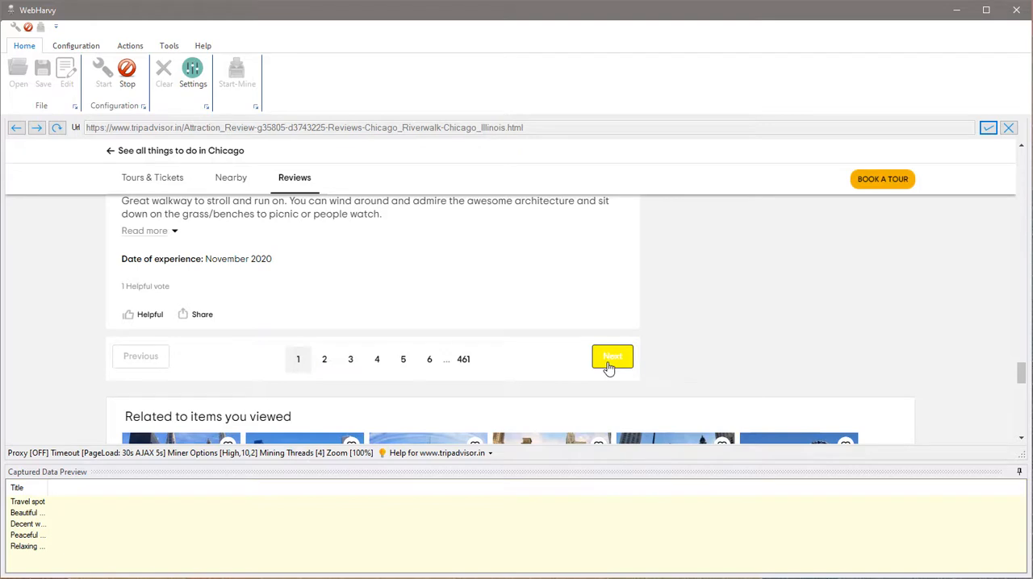
# Set the Next button below the reviews as the next page link
pyautogui.click(611, 358)
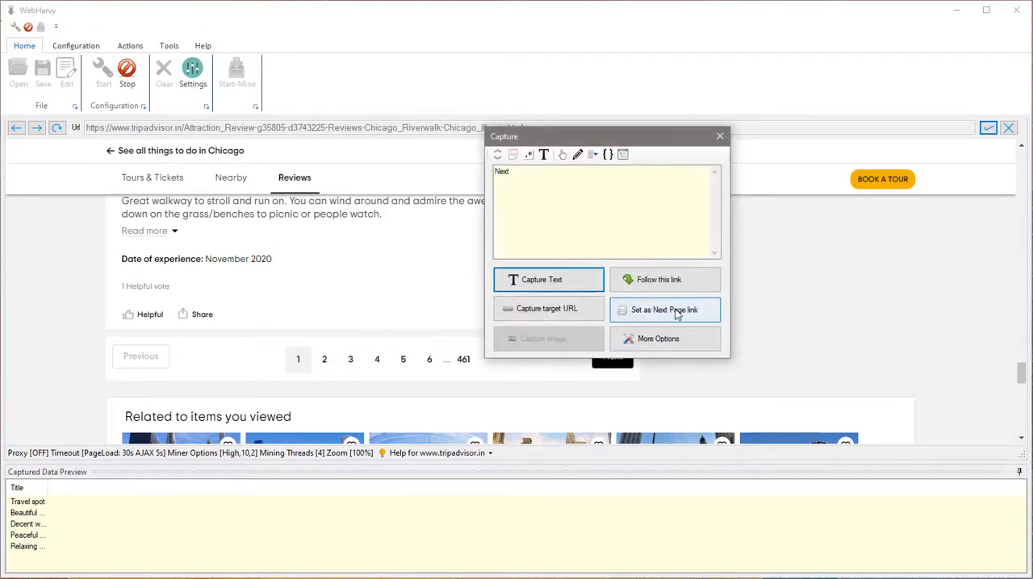
pyautogui.click(663, 310)
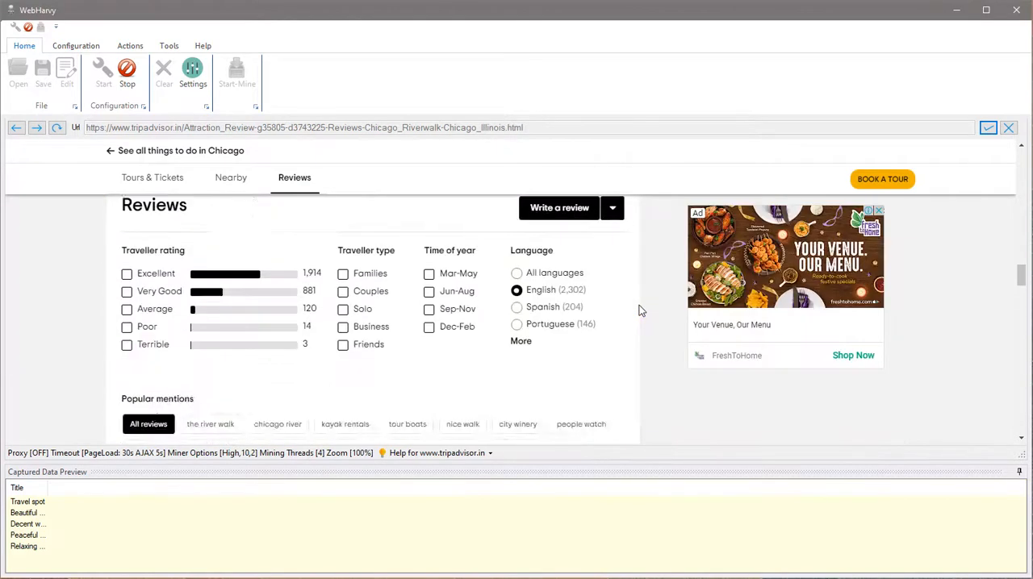
pyautogui.scroll(-3)
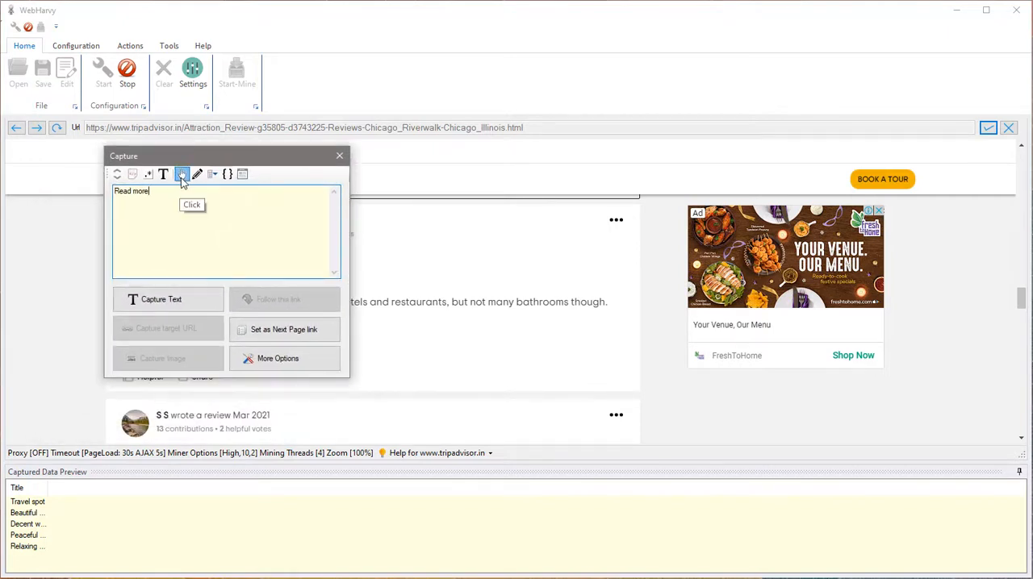
pyautogui.click(339, 155)
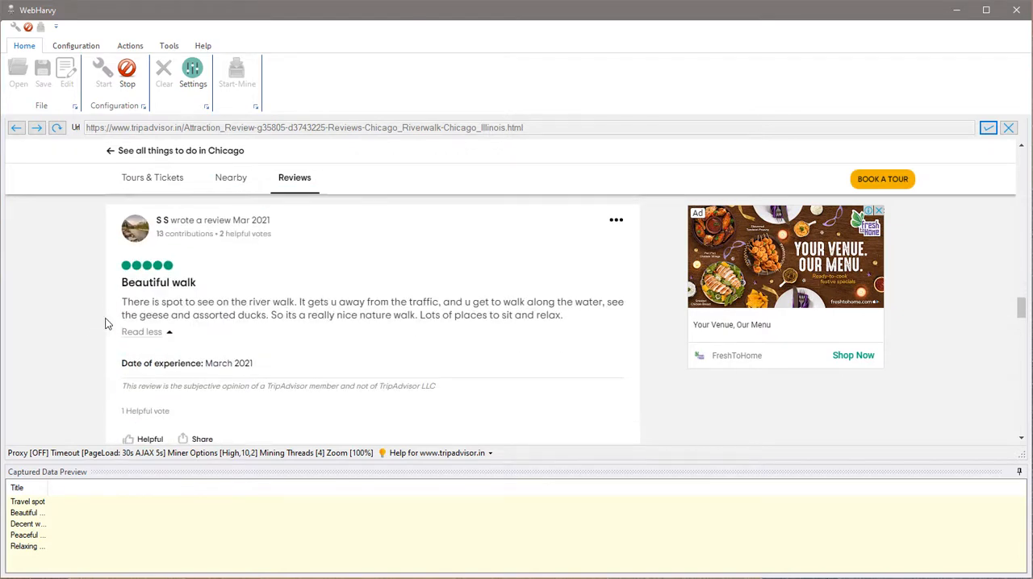
pyautogui.scroll(-3)
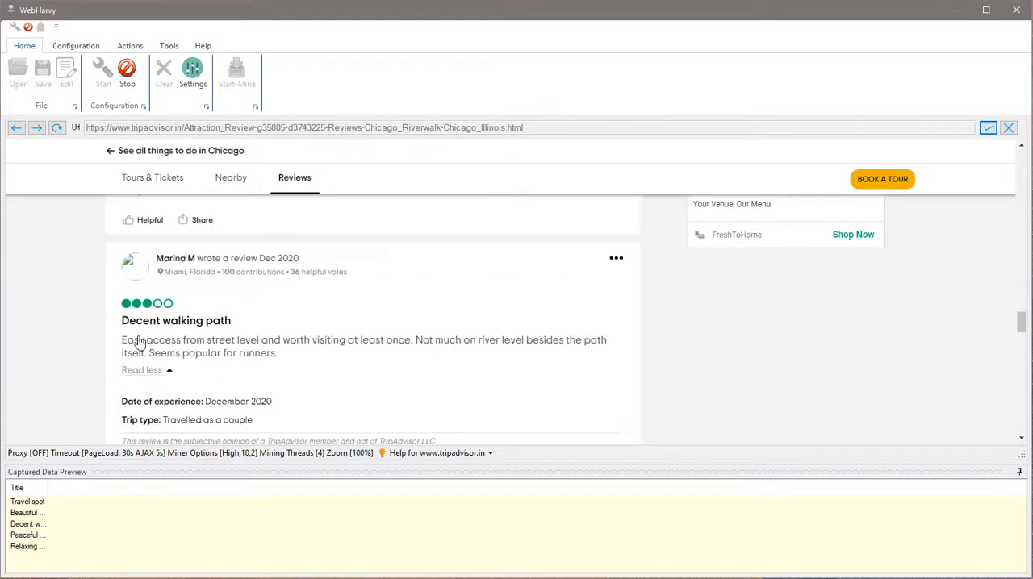
pyautogui.scroll(-3)
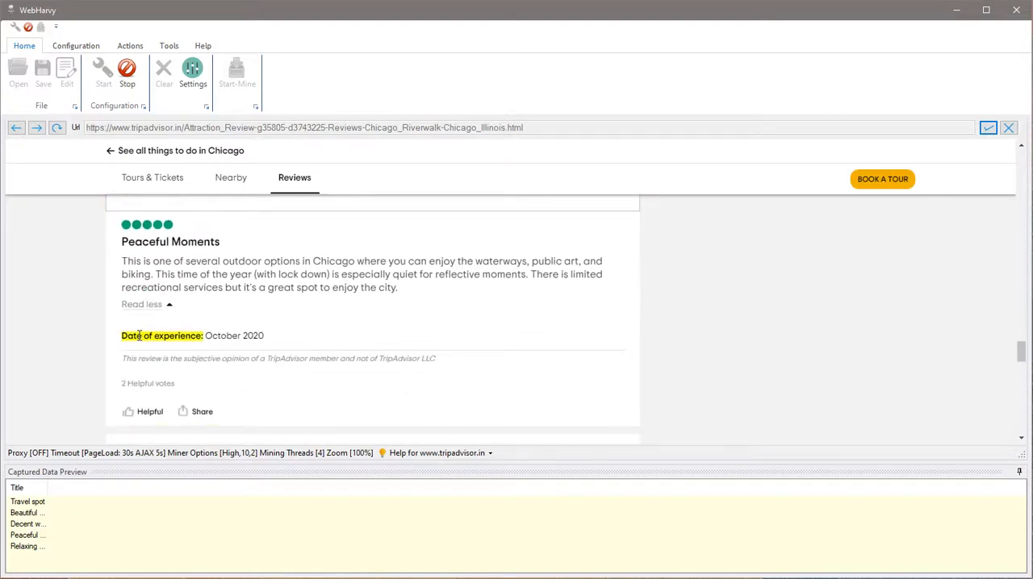
pyautogui.scroll(-3)
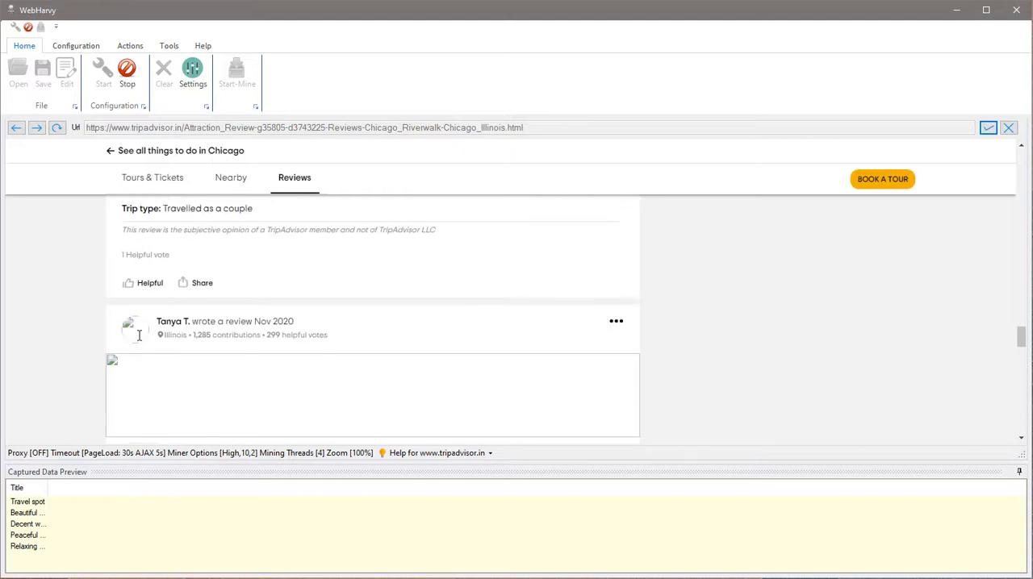
pyautogui.scroll(-3)
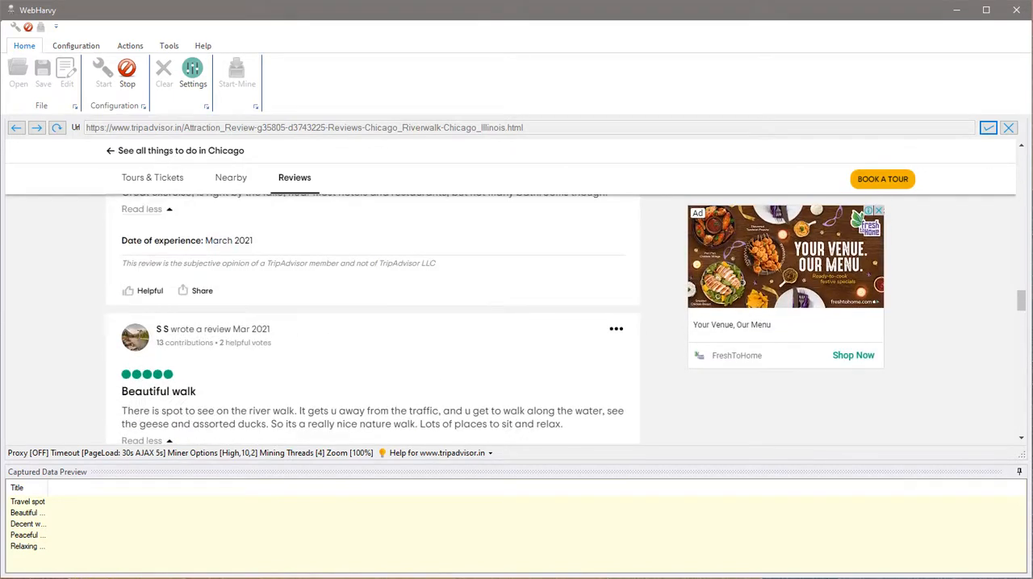
pyautogui.scroll(3)
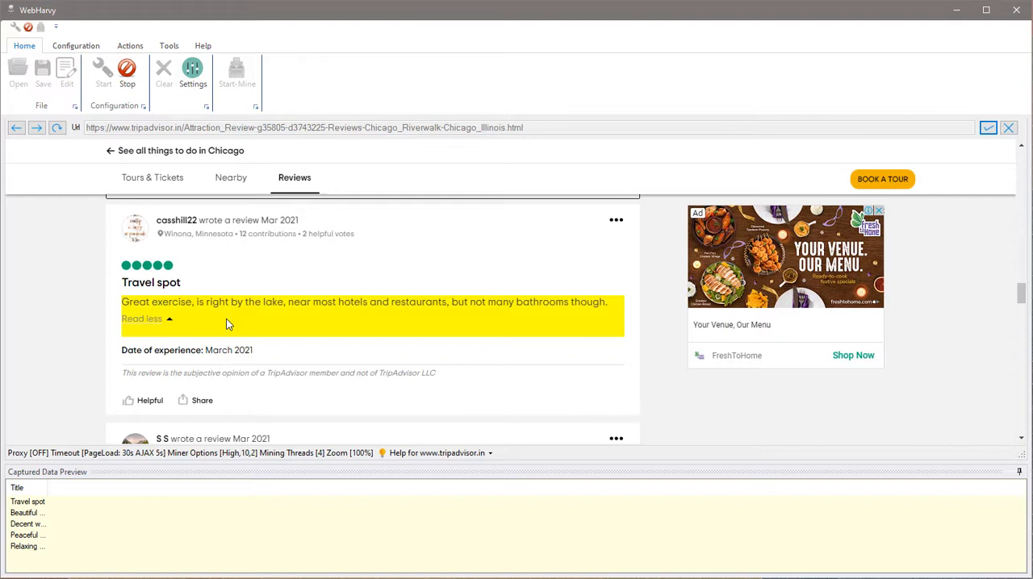
# Capture the first review's body text as a column named Review
pyautogui.click(228, 324)
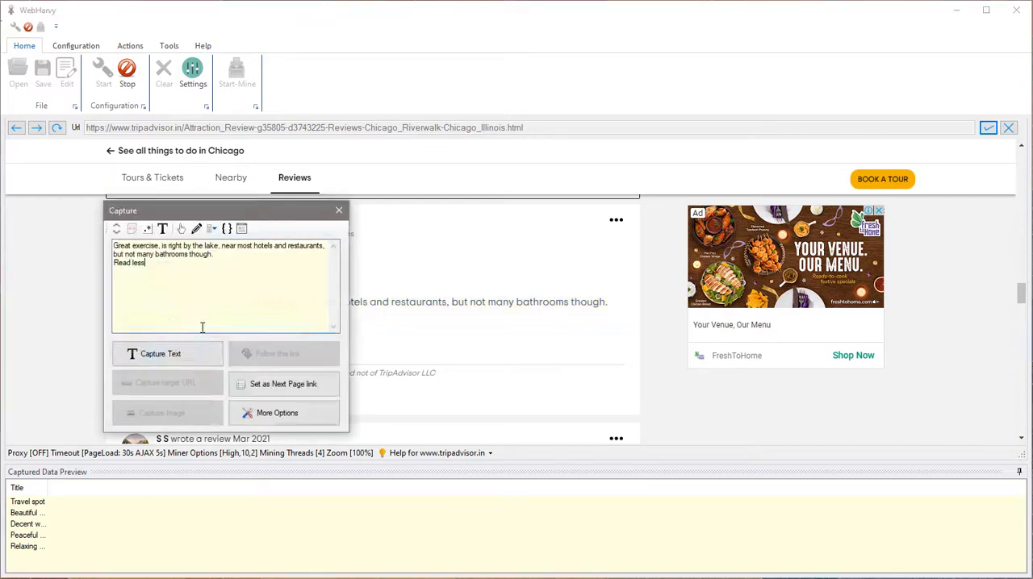
pyautogui.click(160, 353)
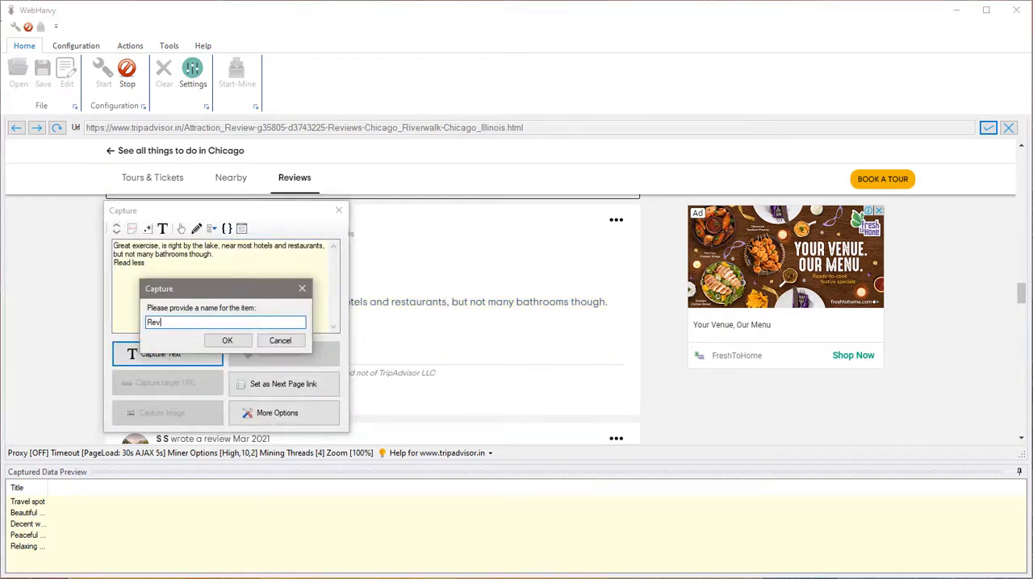
pyautogui.click(226, 339)
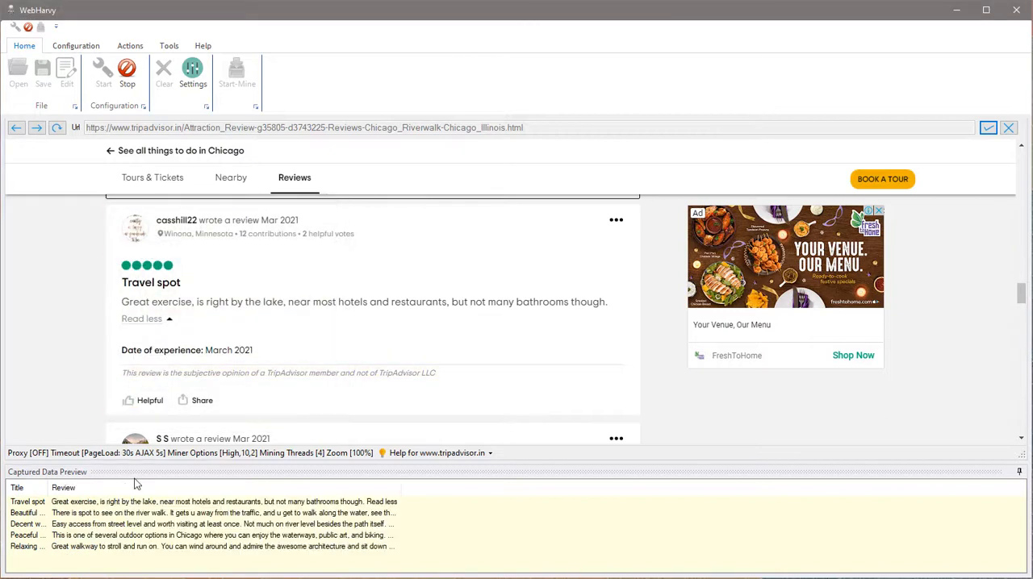
pyautogui.click(178, 226)
pyautogui.write('R')
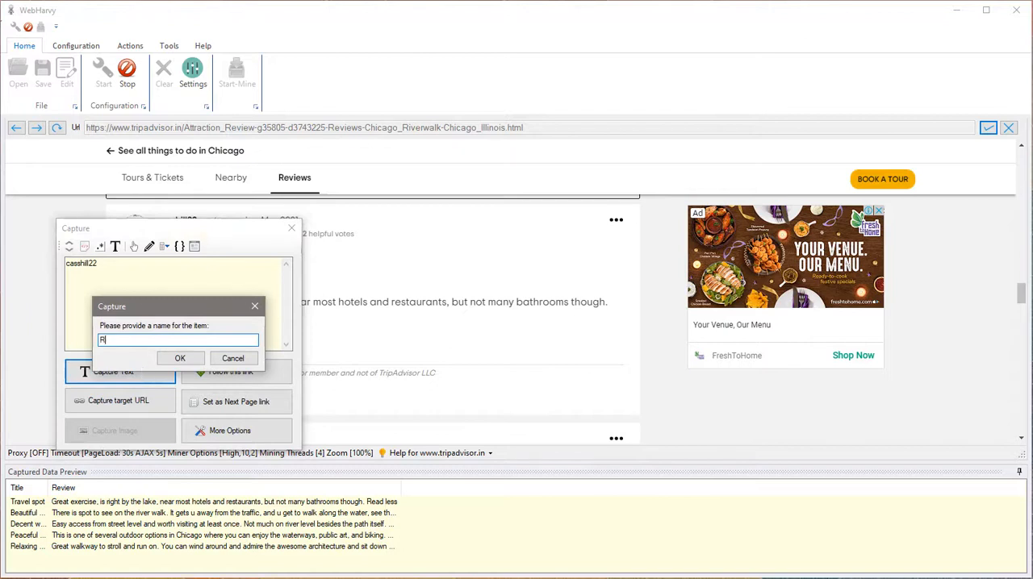
pyautogui.click(180, 359)
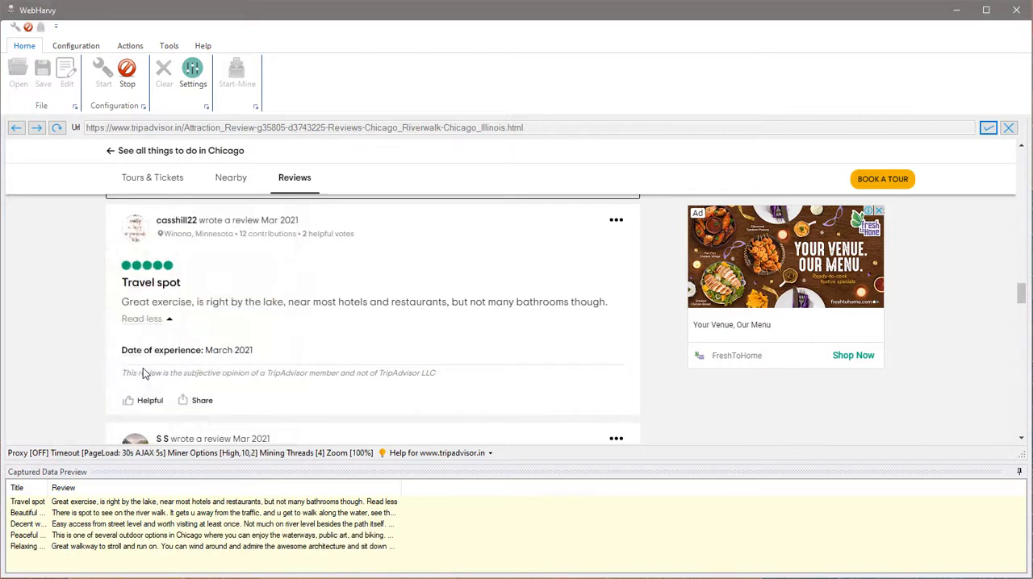
pyautogui.click(176, 220)
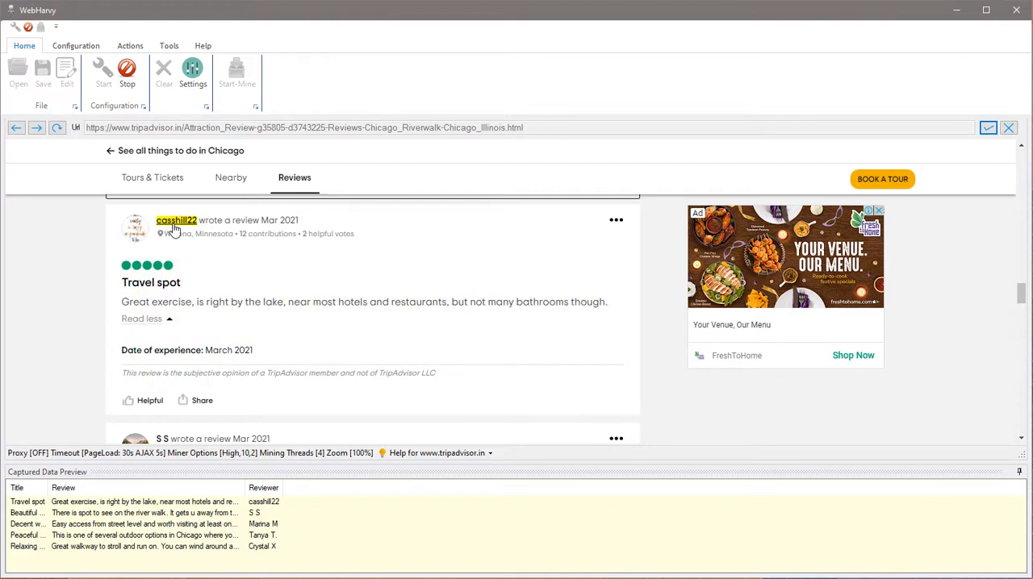
pyautogui.click(176, 220)
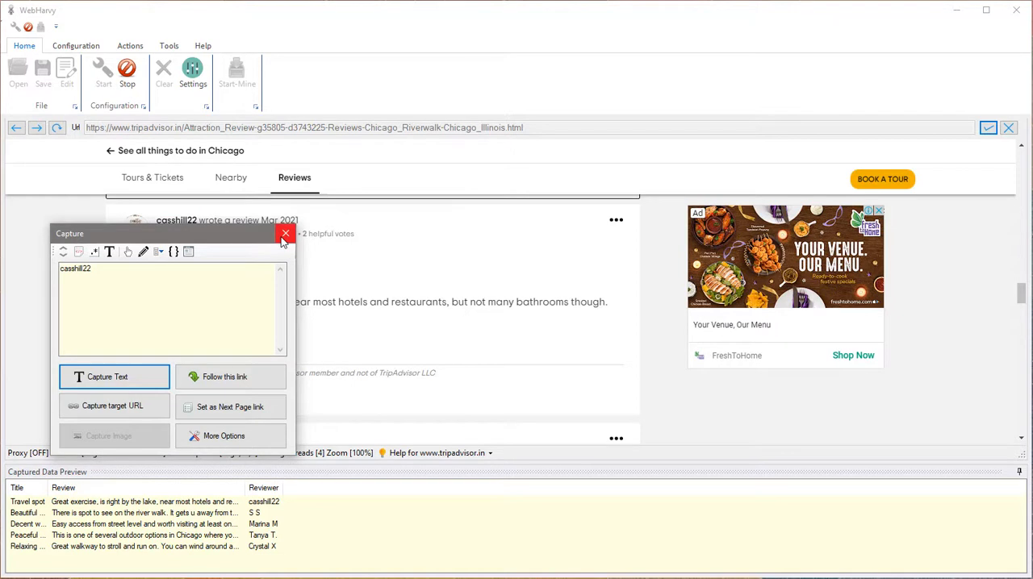
pyautogui.moveTo(285, 234)
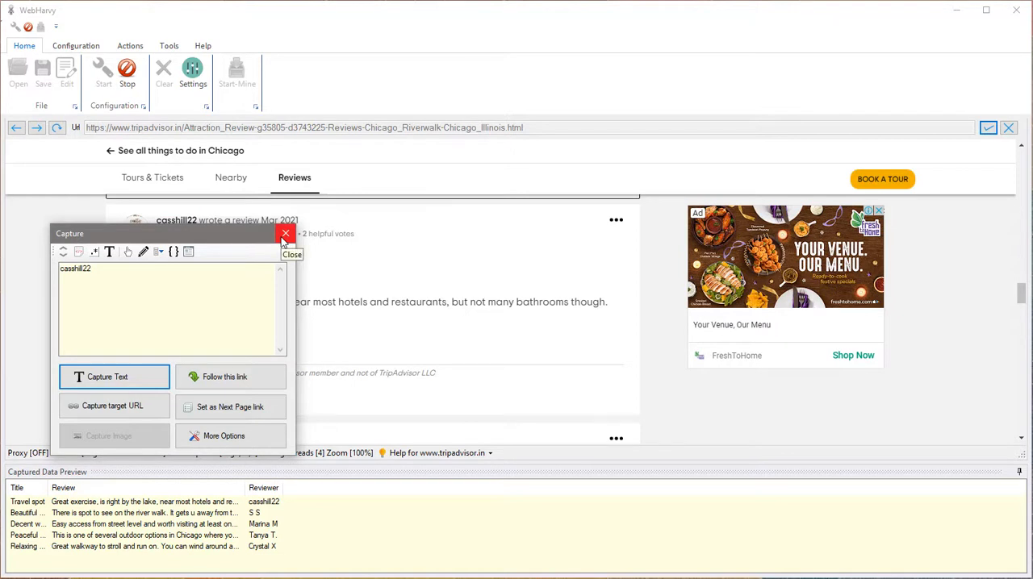
pyautogui.click(285, 234)
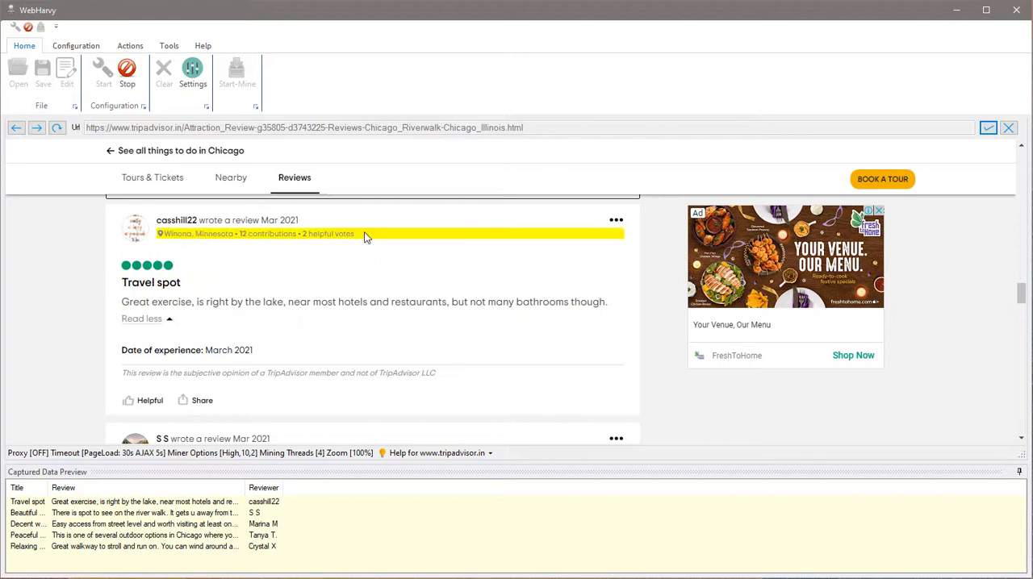
# Capture each reviewer's location, contributions and helpful votes as Reviewer-Info, then stop configuration
pyautogui.click(363, 234)
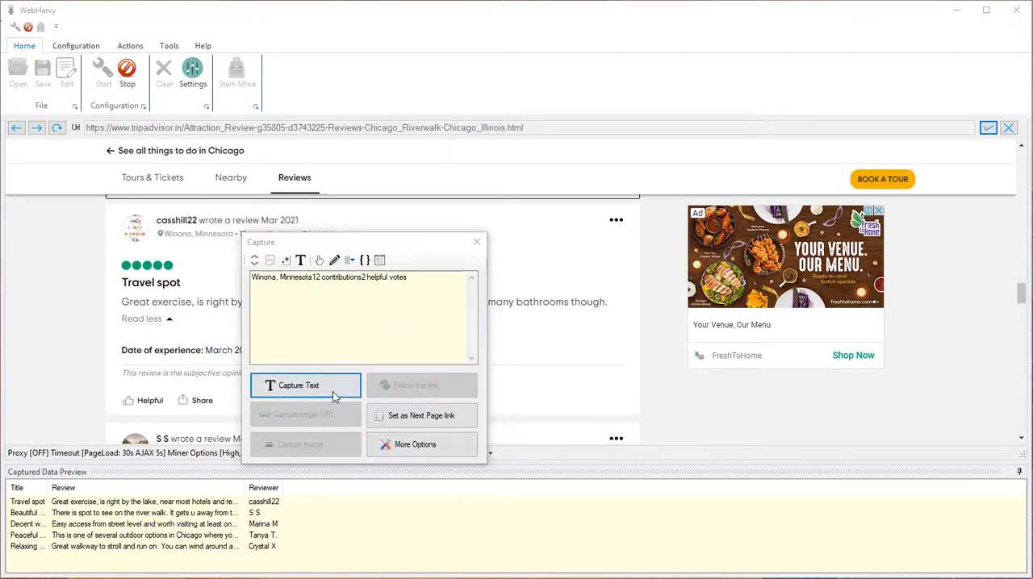
pyautogui.click(298, 385)
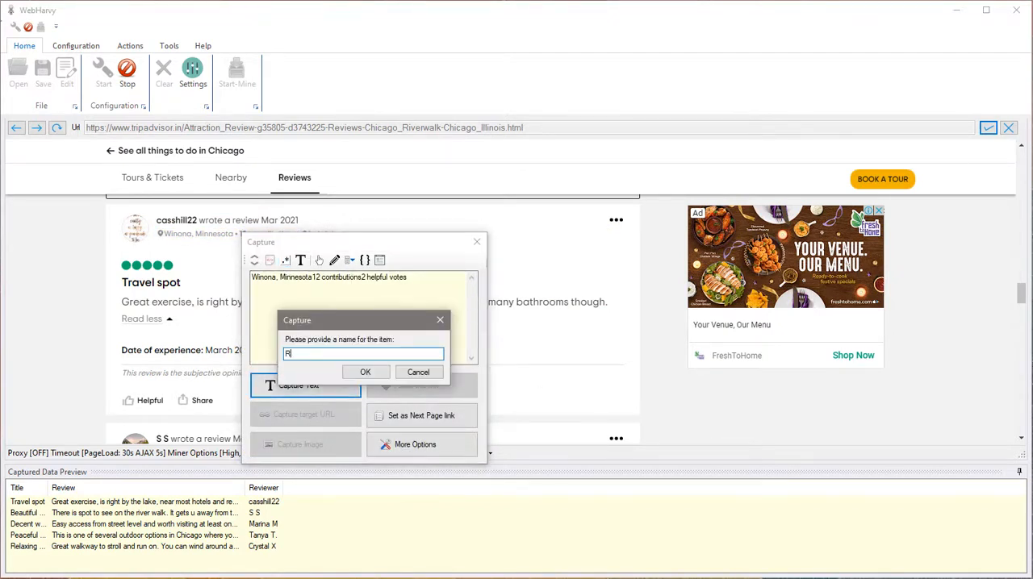
pyautogui.write('Reviewer-')
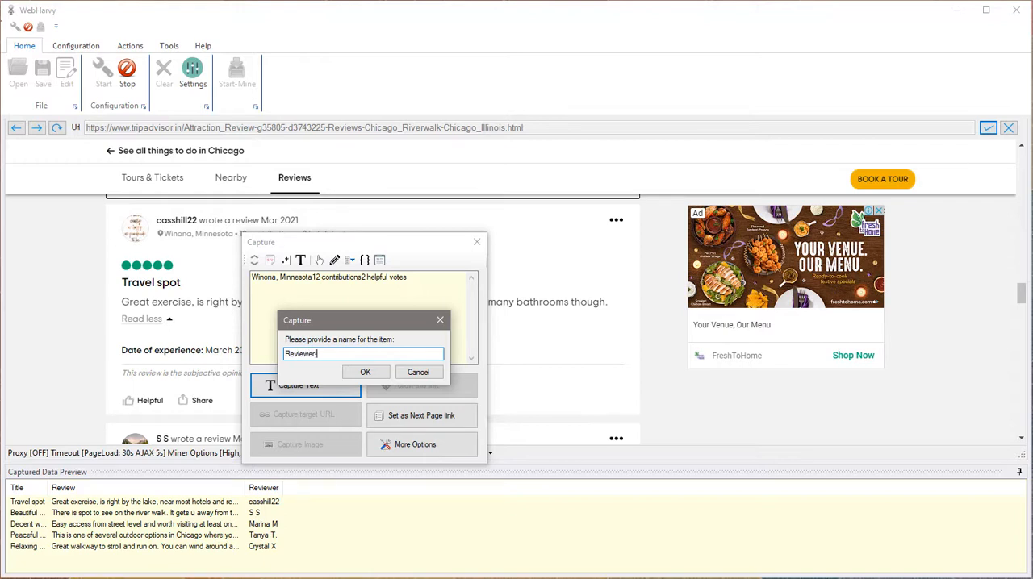
pyautogui.click(365, 372)
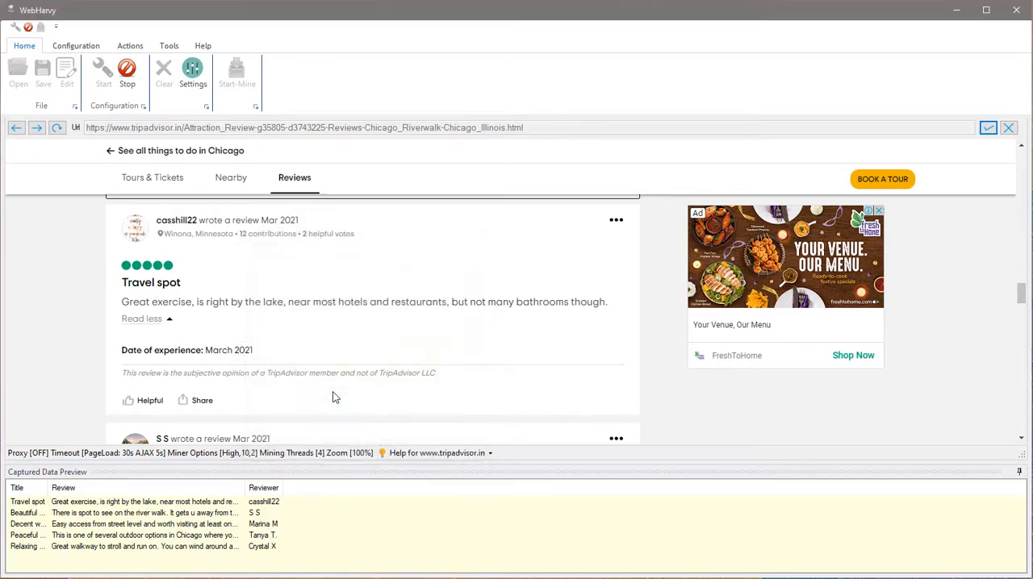
pyautogui.click(151, 283)
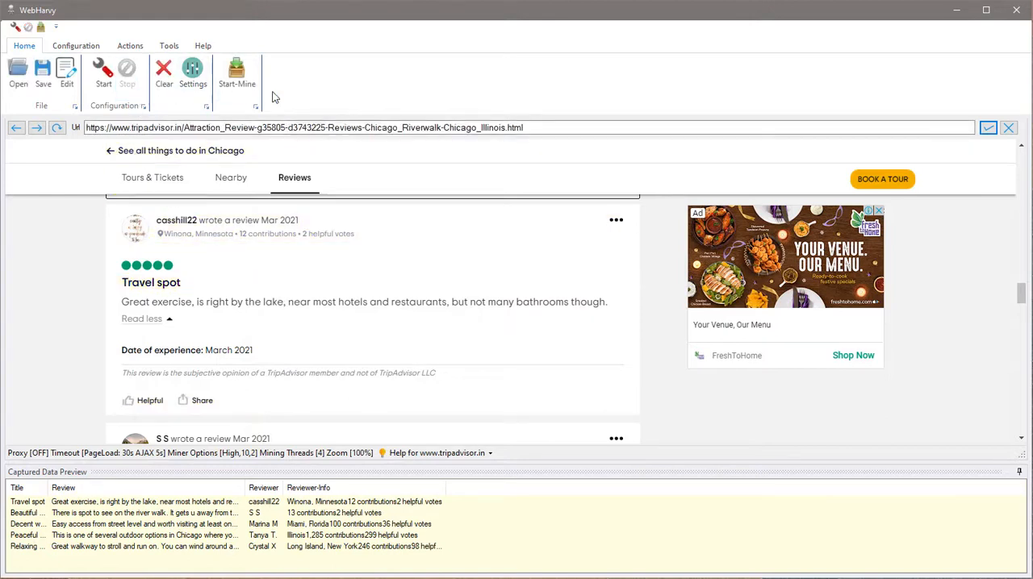
# Mine all review pages via Start-Mine and inspect the first mined review text
pyautogui.click(237, 73)
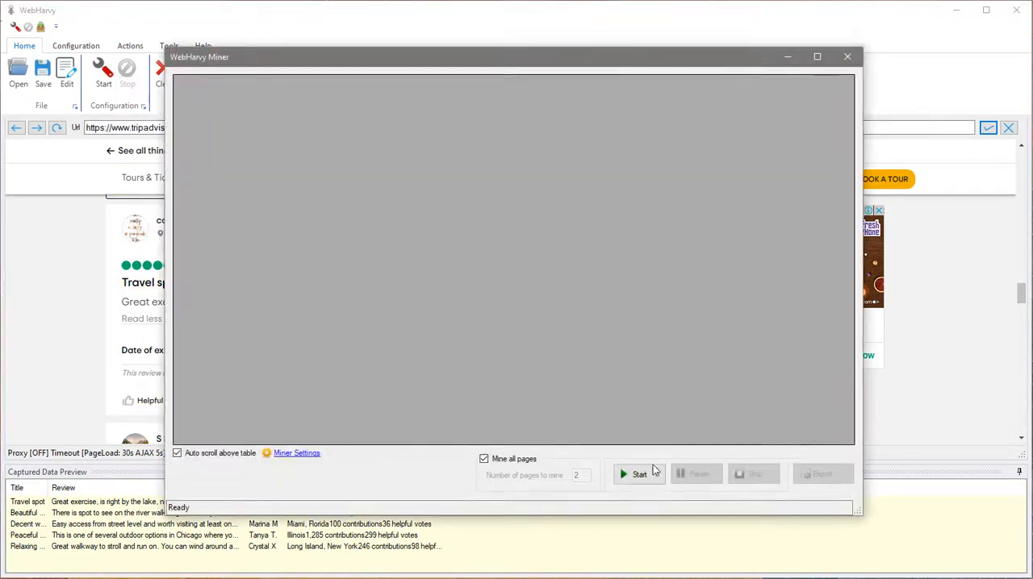
pyautogui.click(638, 473)
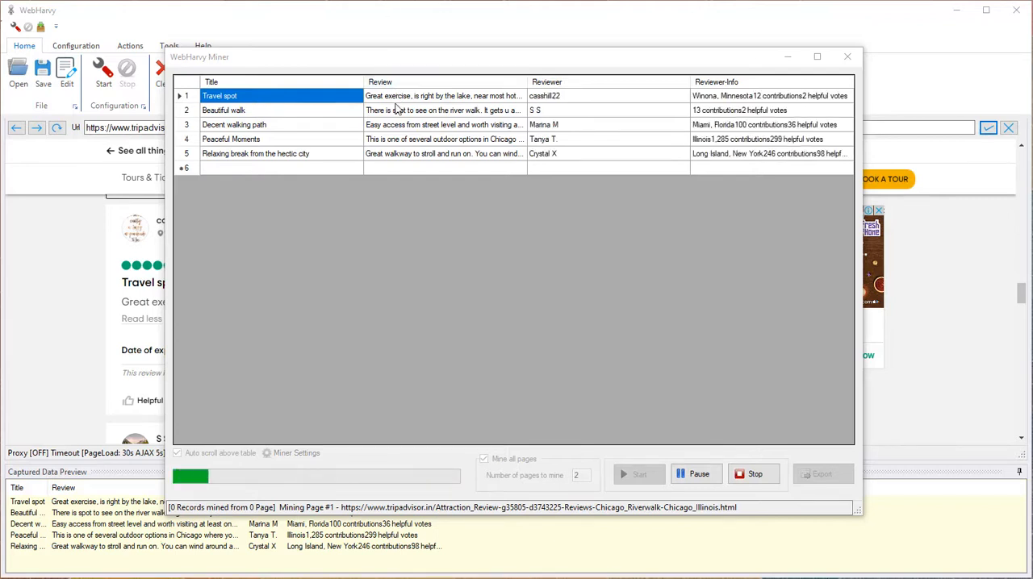
pyautogui.click(443, 95)
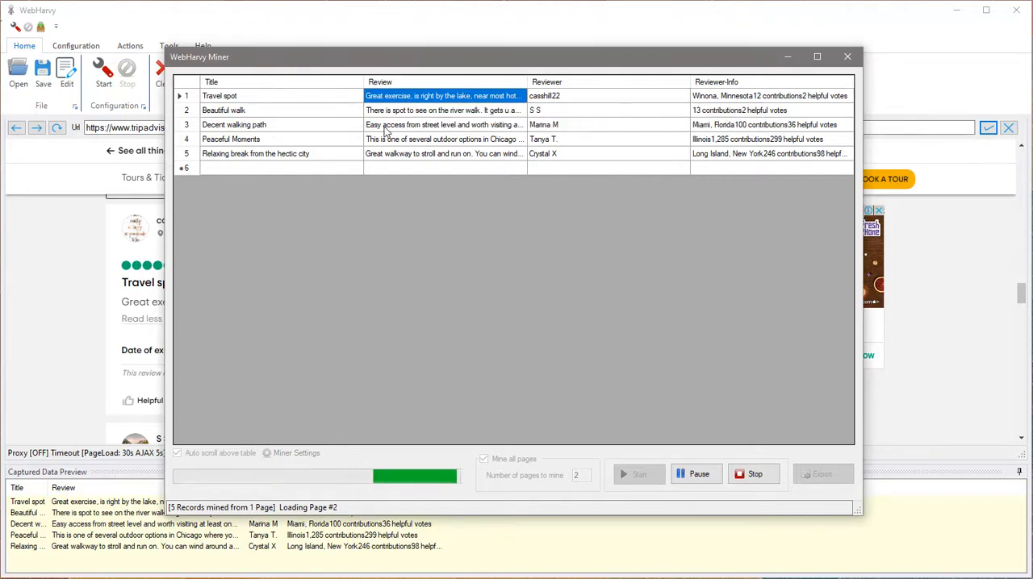
pyautogui.moveTo(379, 153)
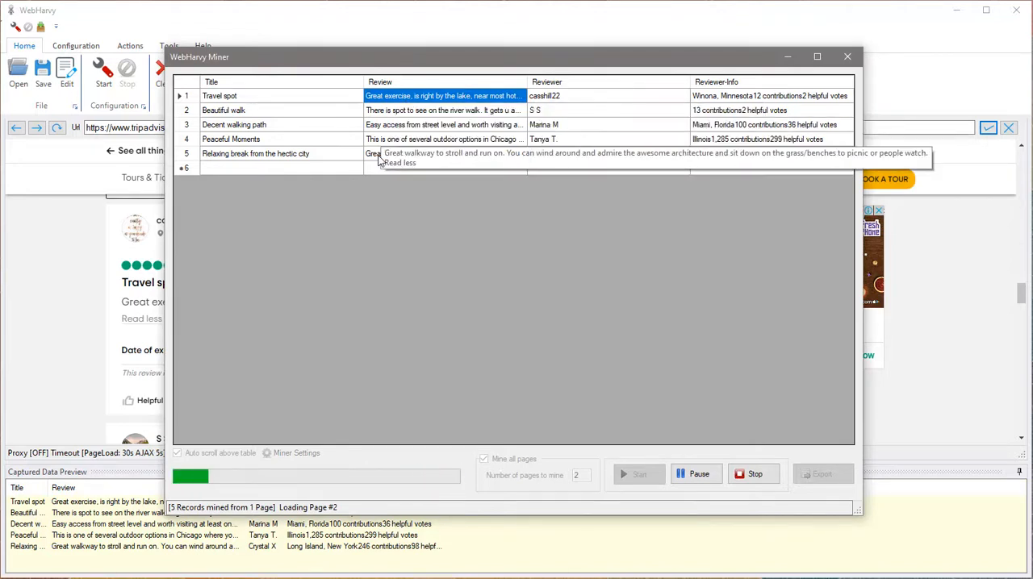